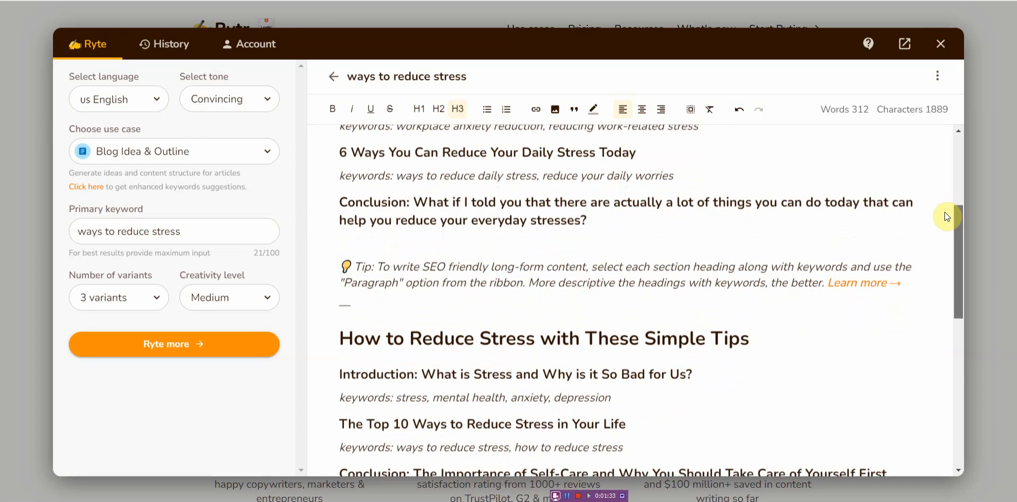
- Search the Pexels stock library for 'Stress', choosing the 'stress and anxiety' suggestion
scroll(down, 3)
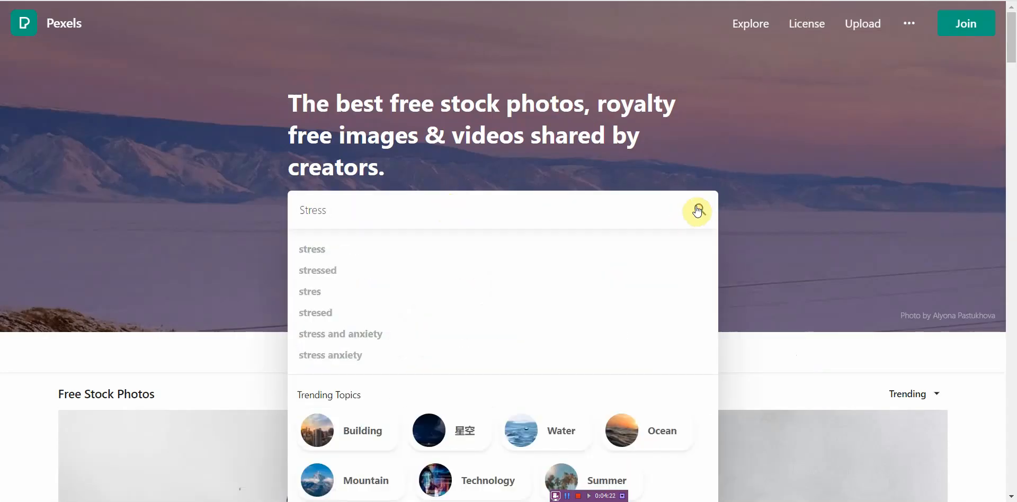
click(697, 210)
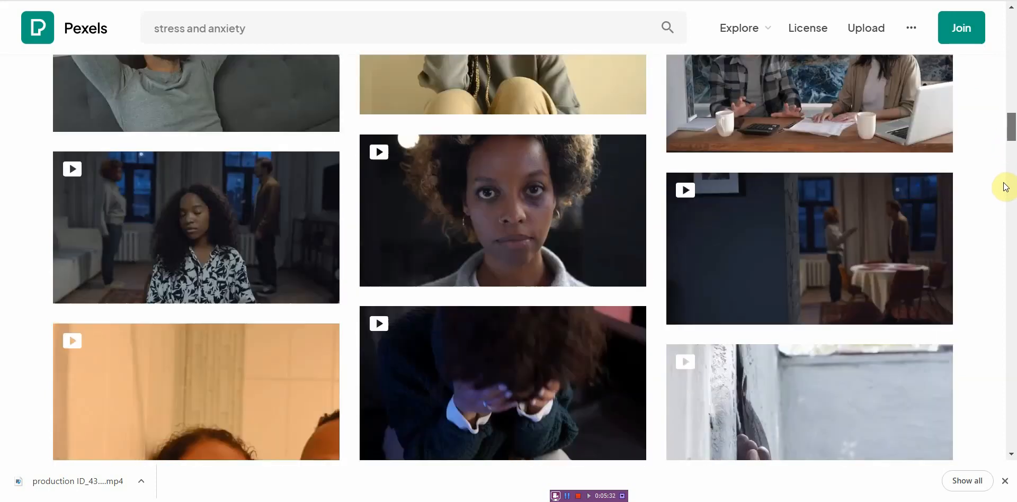
- Download a 'stress and anxiety' video clip from Pexels as an mp4
click(403, 27)
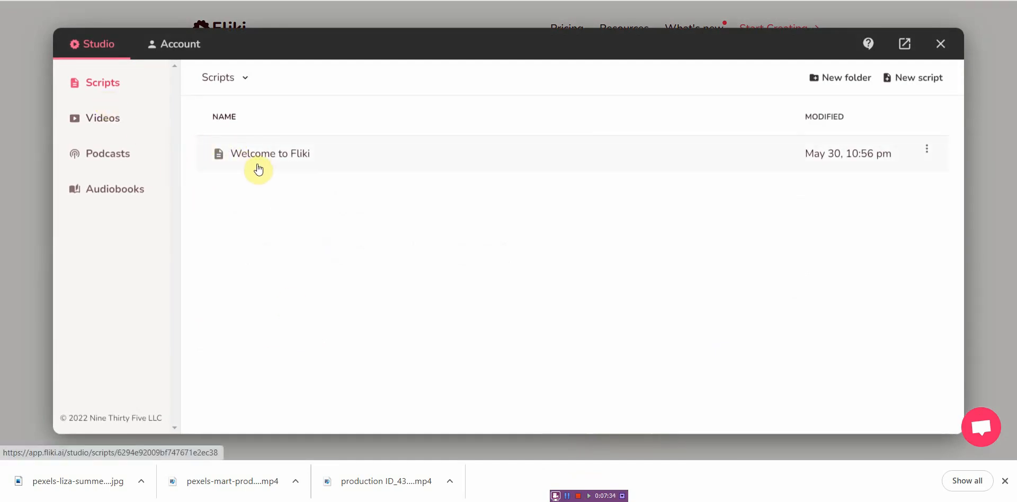
- View the studio's Videos list, then start the new script 'Ways to Reduce Stress Demo'
click(102, 118)
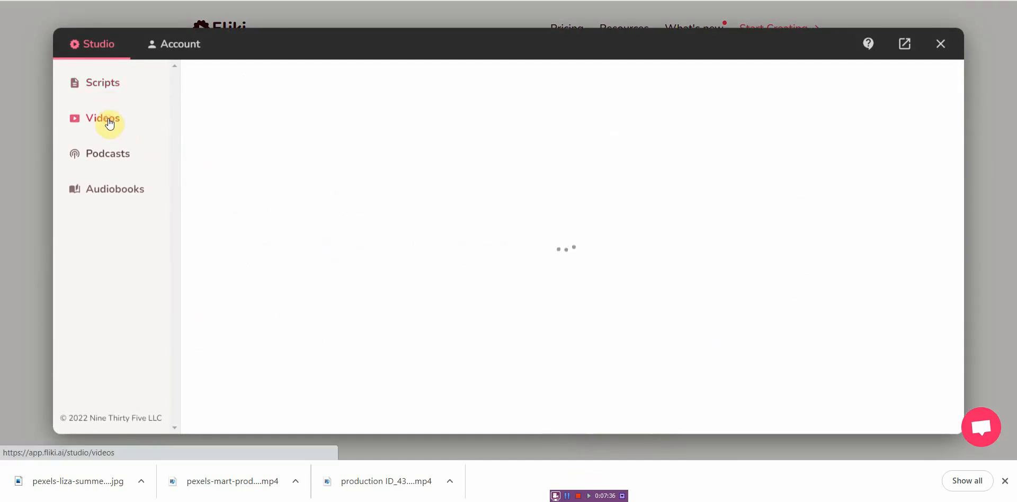
click(102, 82)
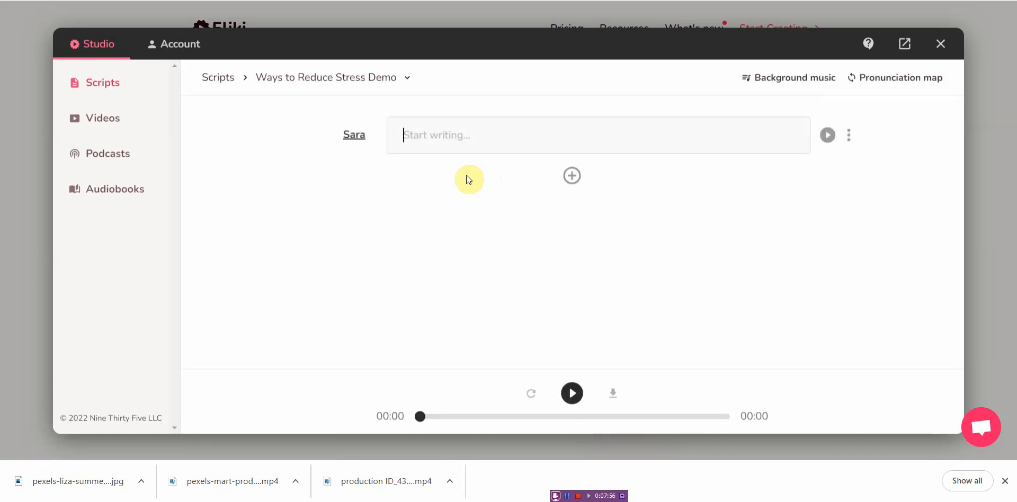
- Enter the title line '6 Ways to Reduce Stress and Anxiety Without Medication' and move to the next block
text(6 Ways to Reduce Stress and Anxiety Without Medication)
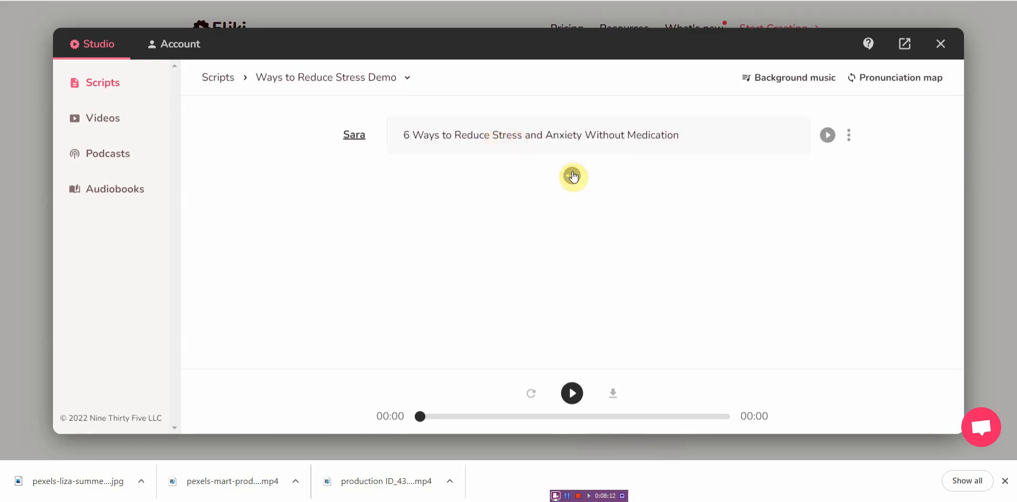
click(102, 118)
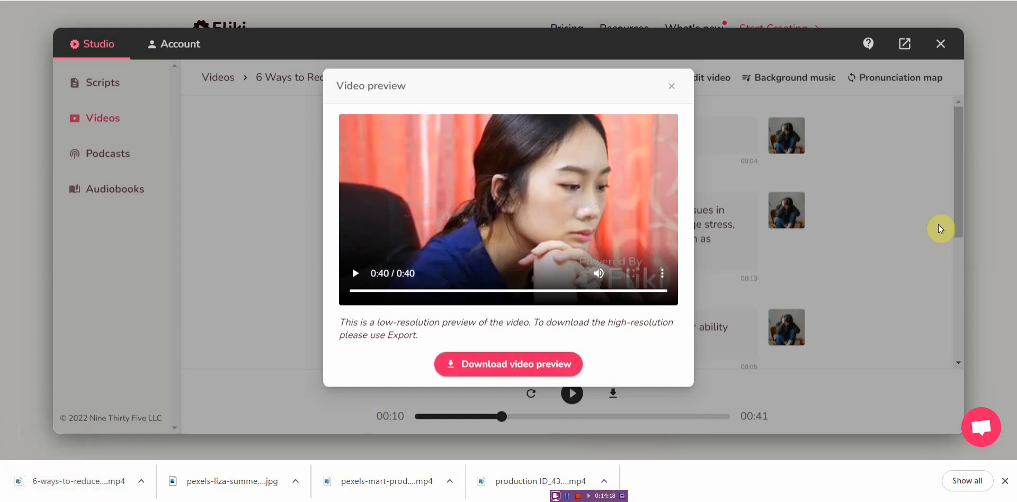
- Close the finished 40-second video preview to return to the project
click(672, 86)
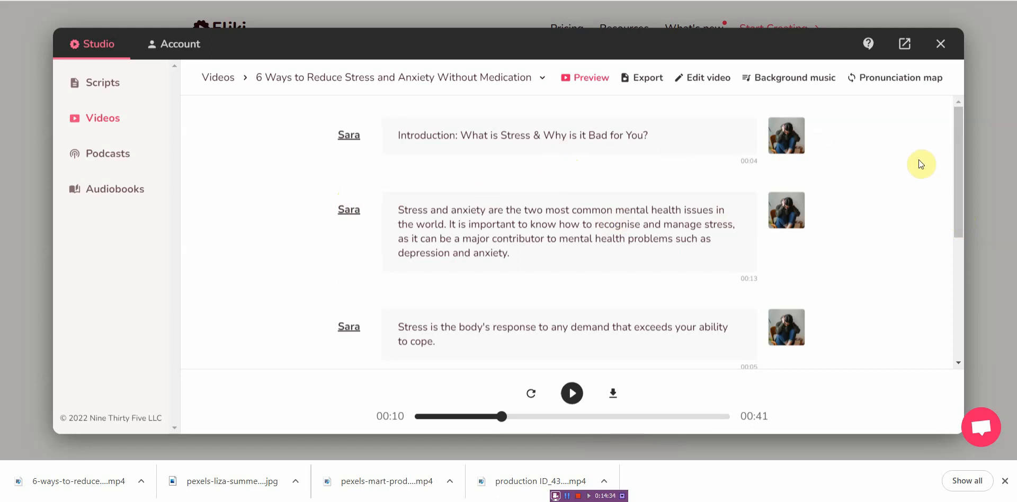